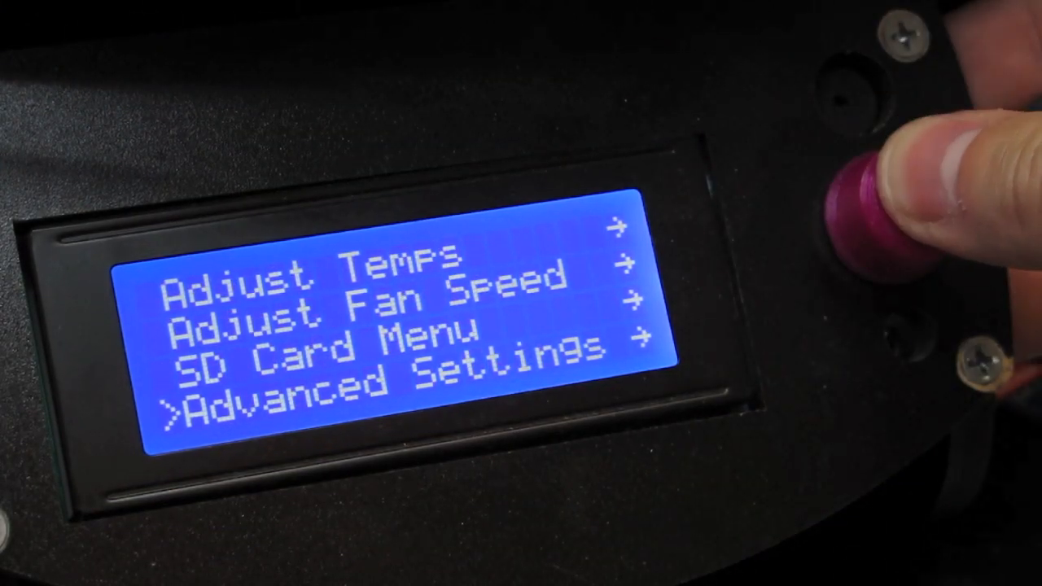
Enter the Advanced Settings menu on the Rostock Max LCD controller.
click(871, 220)
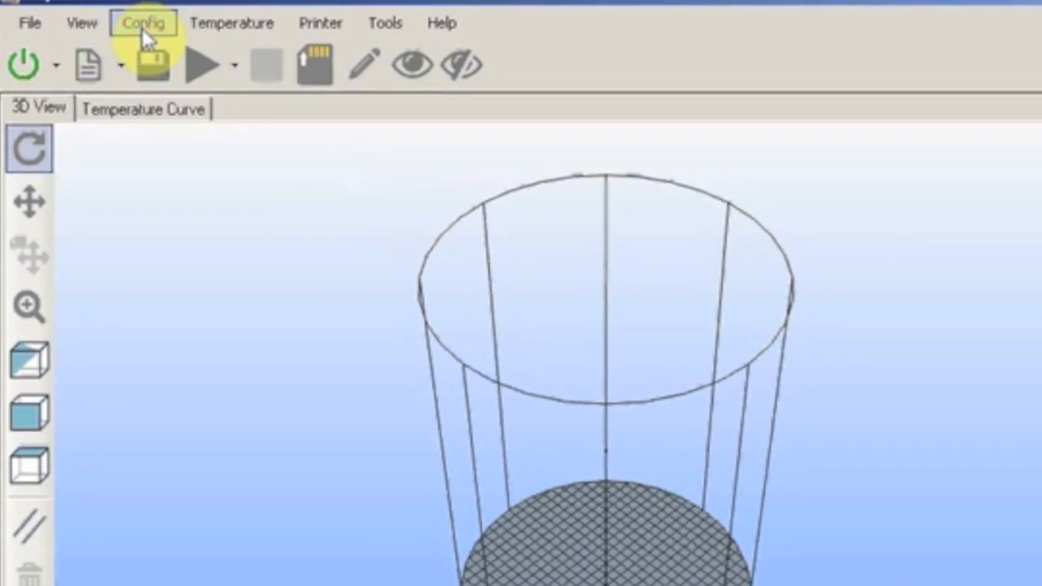
Disconnect Repetier-Host and view the Rostock Max Delta printer settings (COM3, 250000 baud).
click(143, 22)
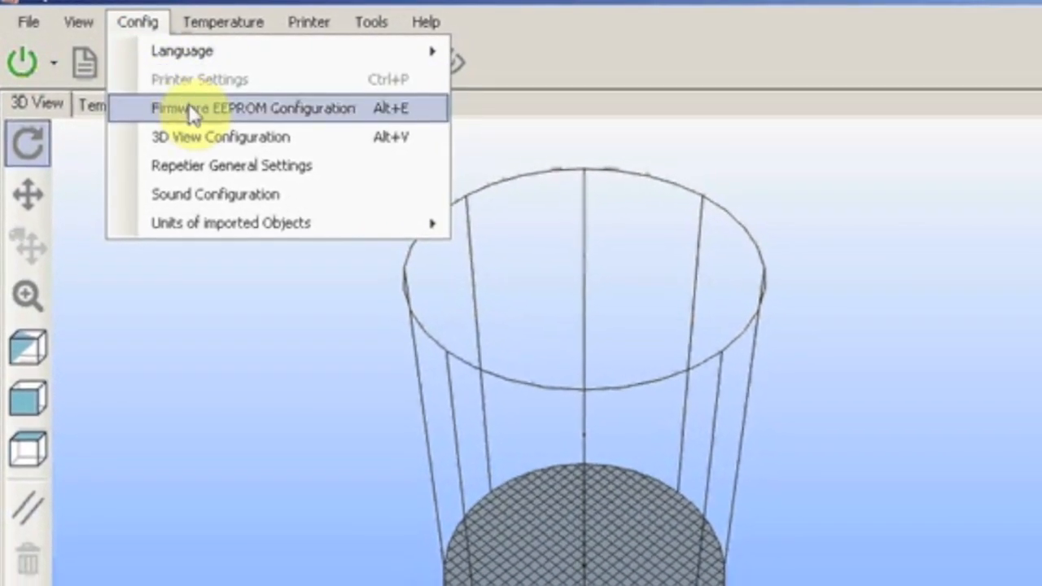
click(252, 108)
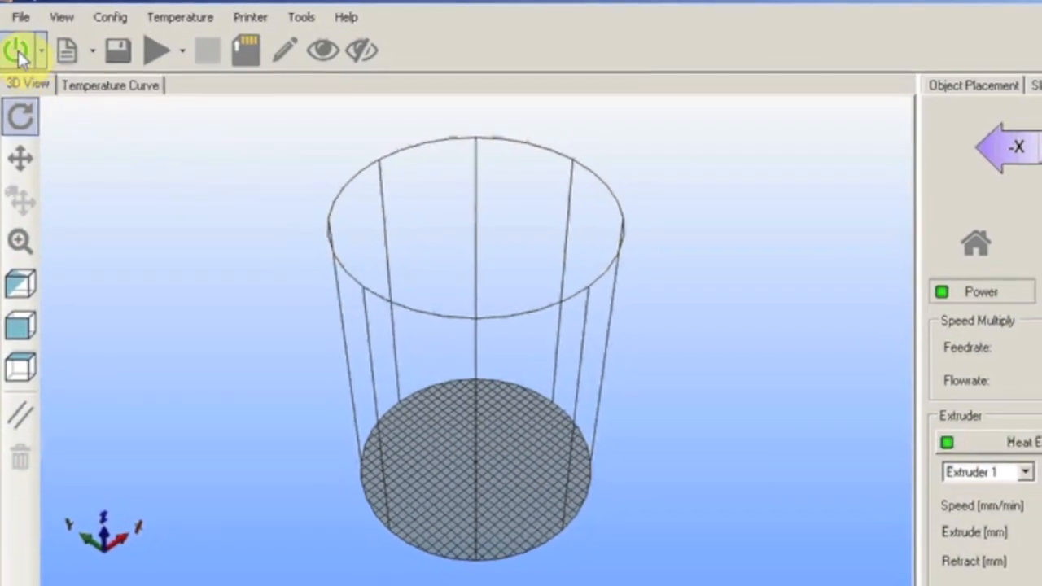
click(16, 49)
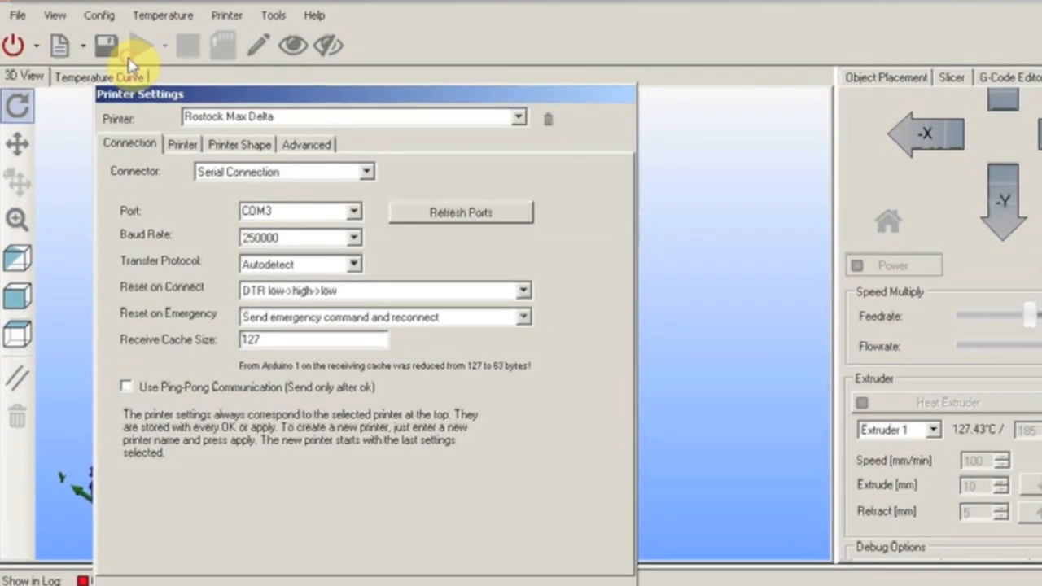
click(238, 144)
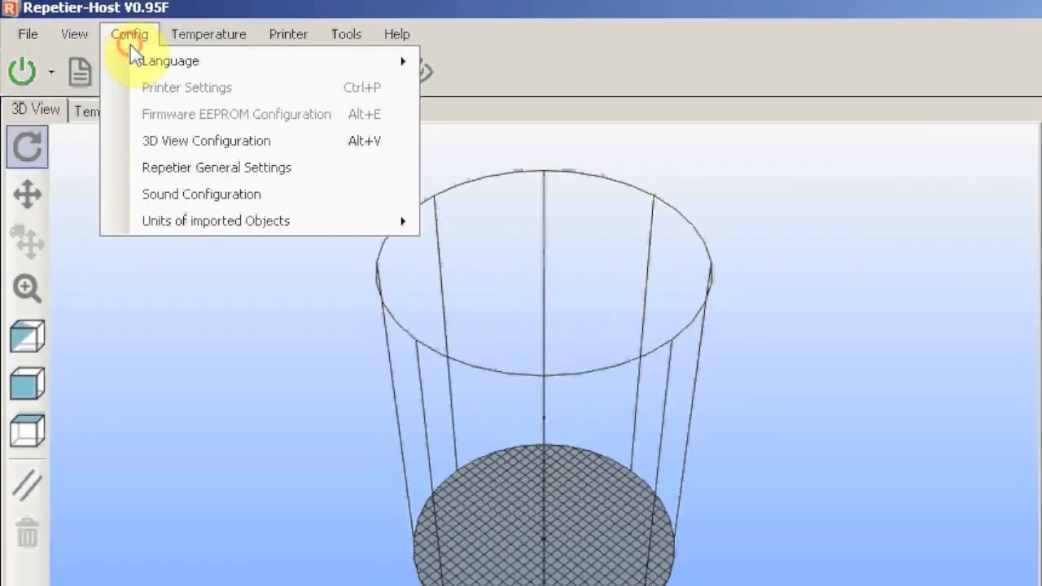
Open Firmware EEPROM Configuration showing Z max length 368.354 and horizontal radius 129.800.
click(236, 114)
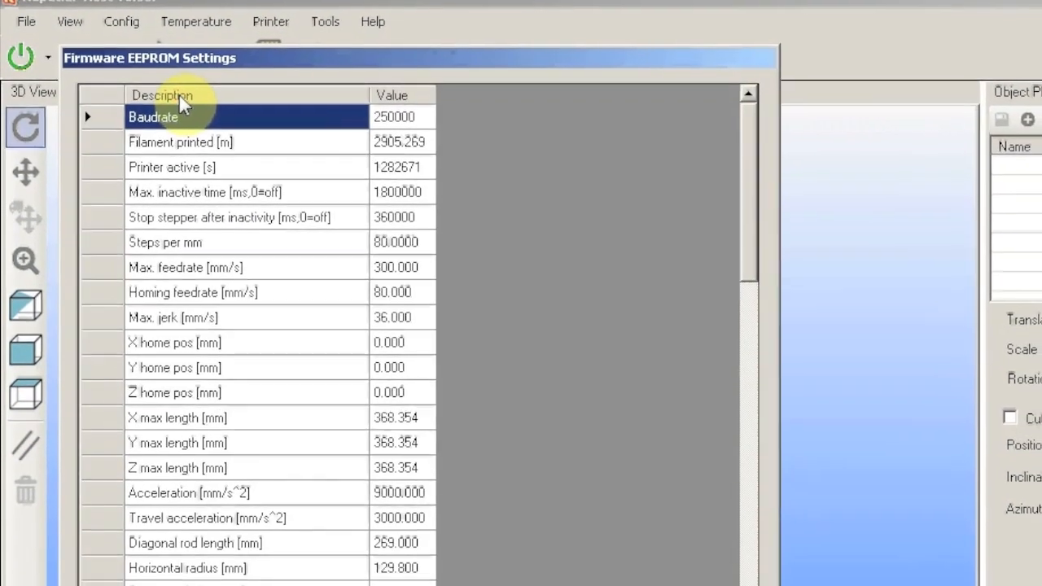